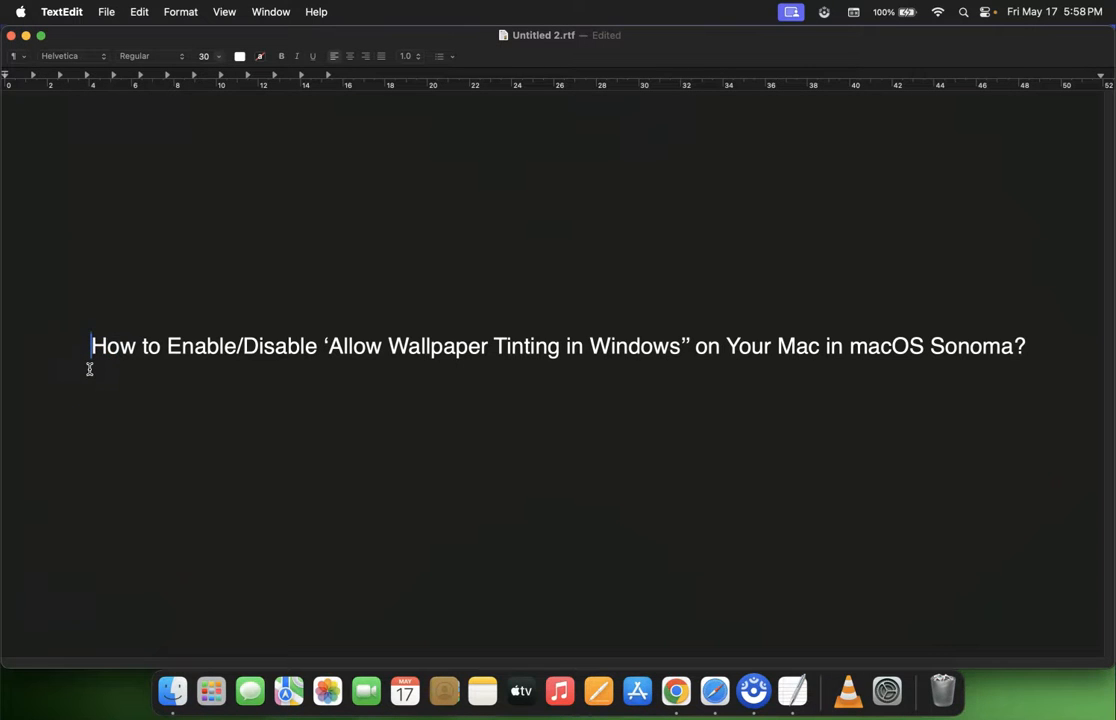
mouse_move(316, 358)
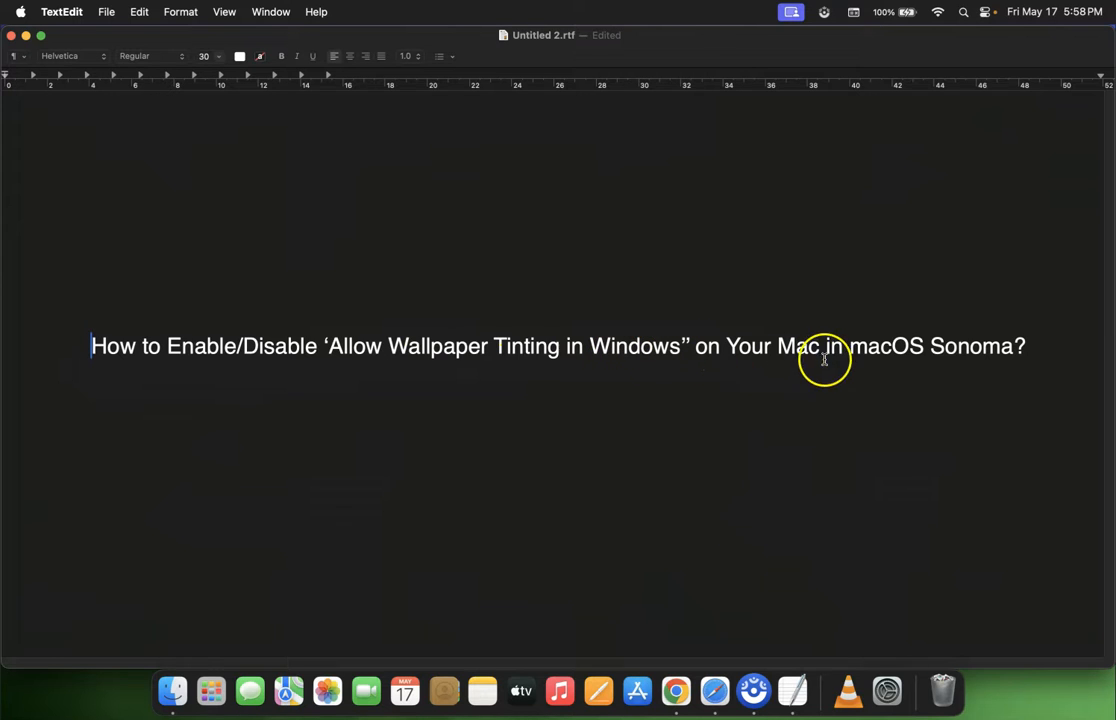
mouse_move(600, 360)
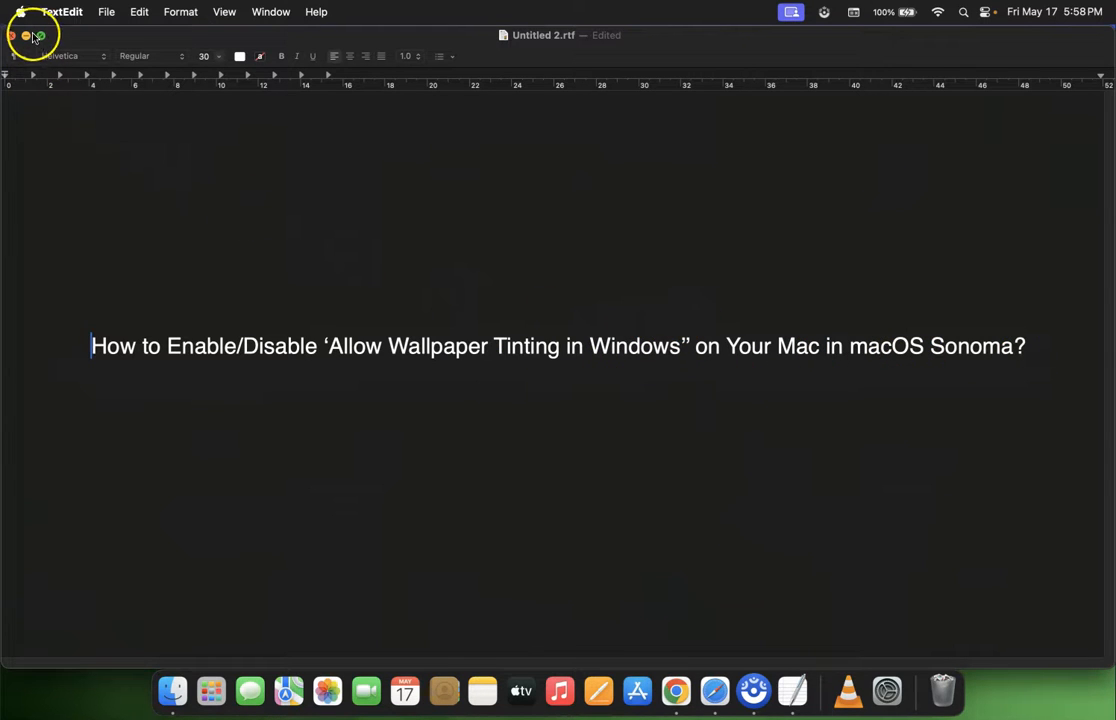
Minimize the TextEdit document and reach System Settings' Appearance pane via the Apple menu
left_click(28, 36)
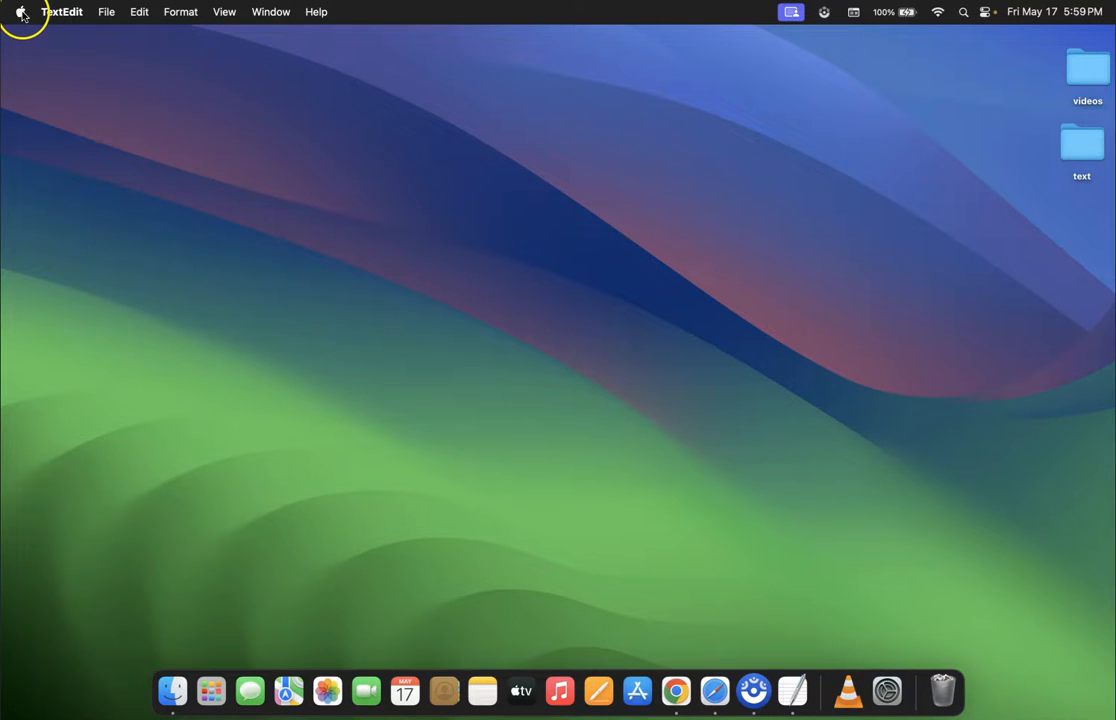
left_click(20, 12)
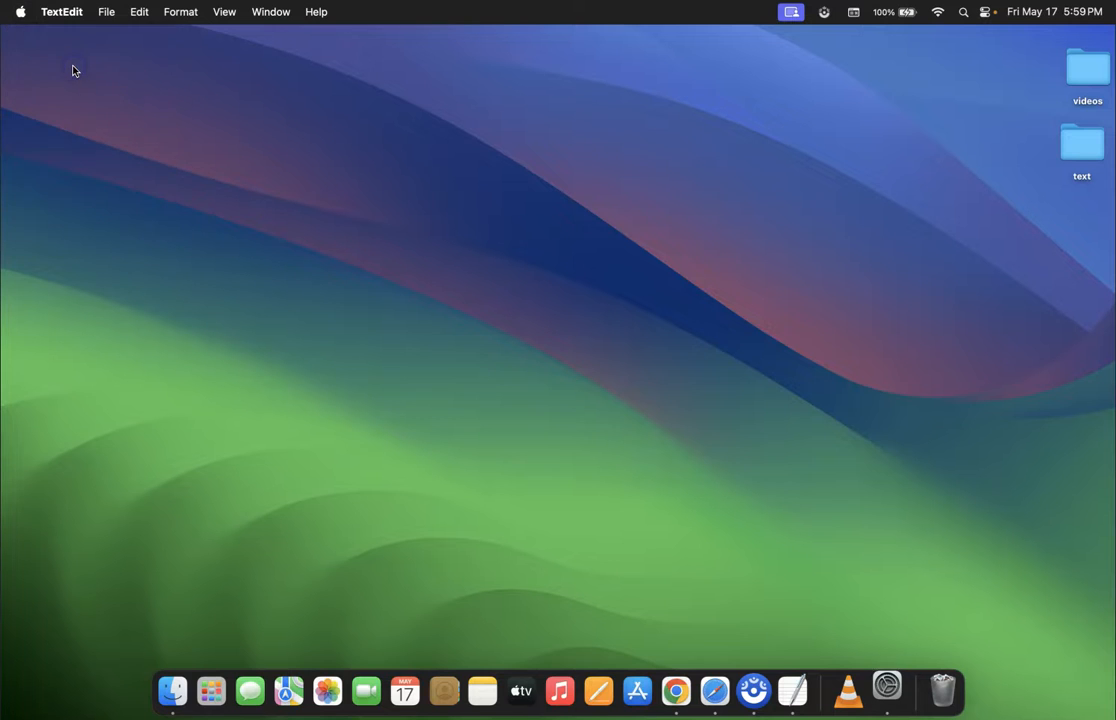
left_click(886, 692)
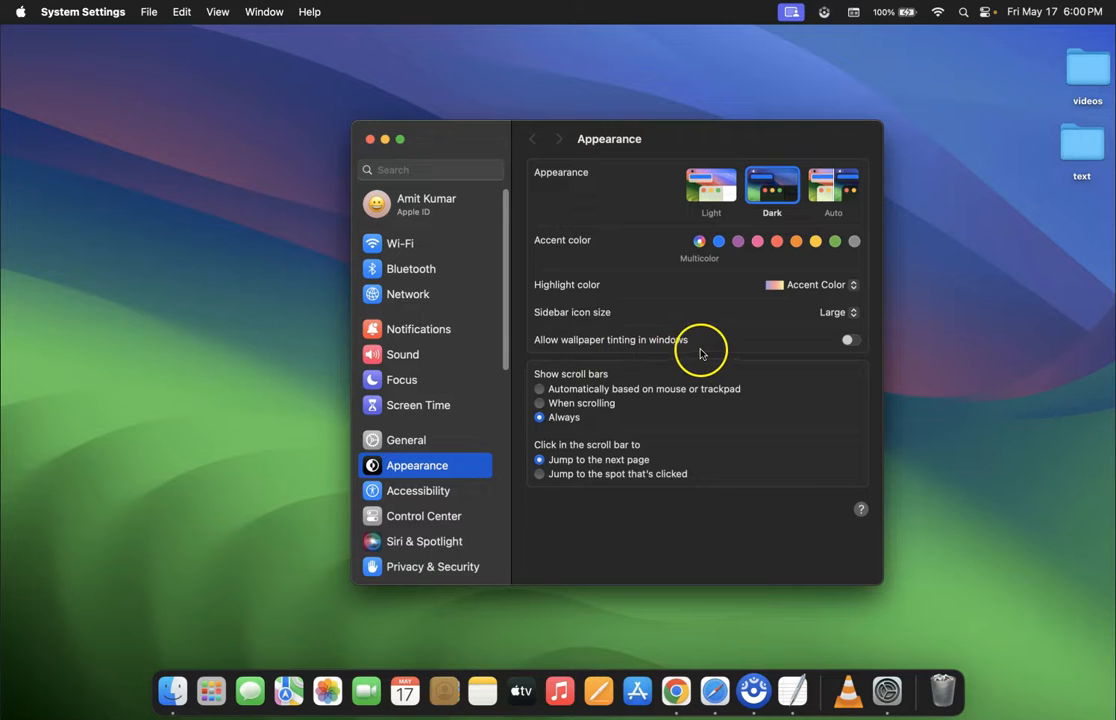
mouse_move(640, 356)
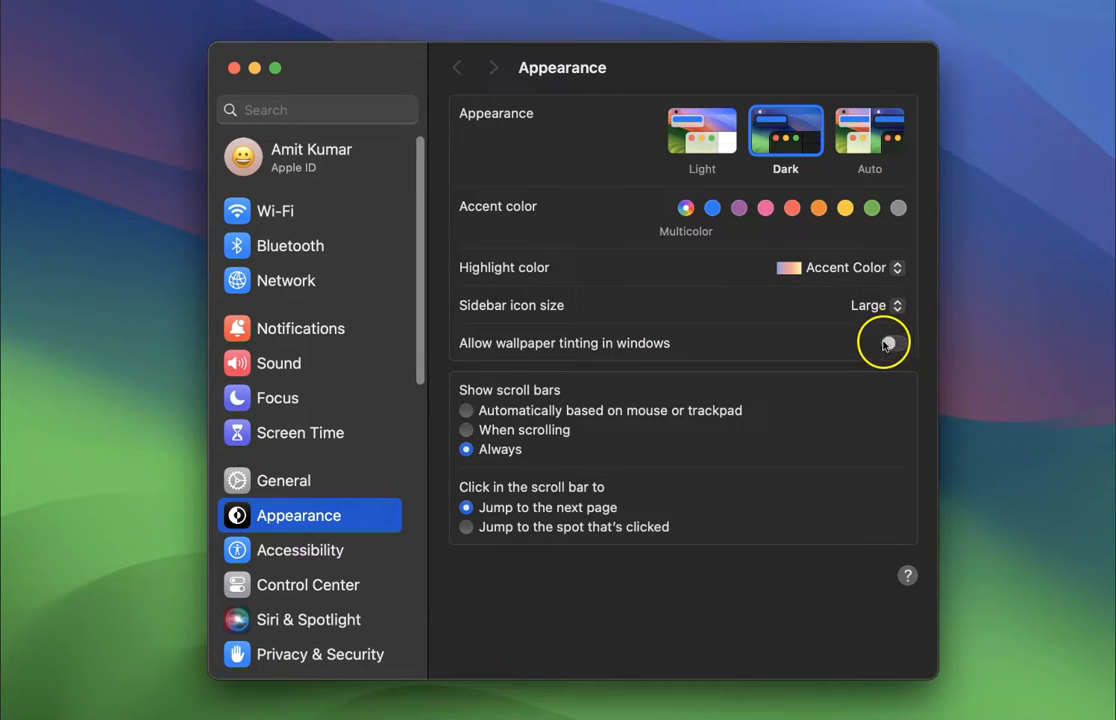
Switch 'Allow wallpaper tinting in windows' on in the Appearance pane
left_click(884, 344)
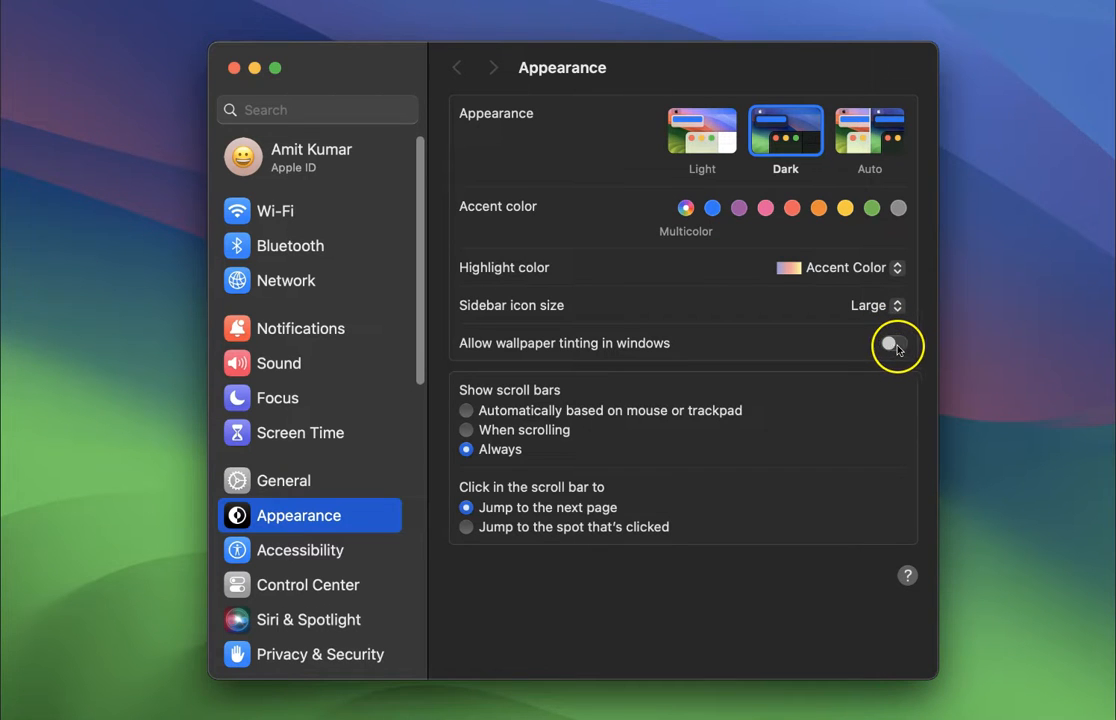
left_click(892, 344)
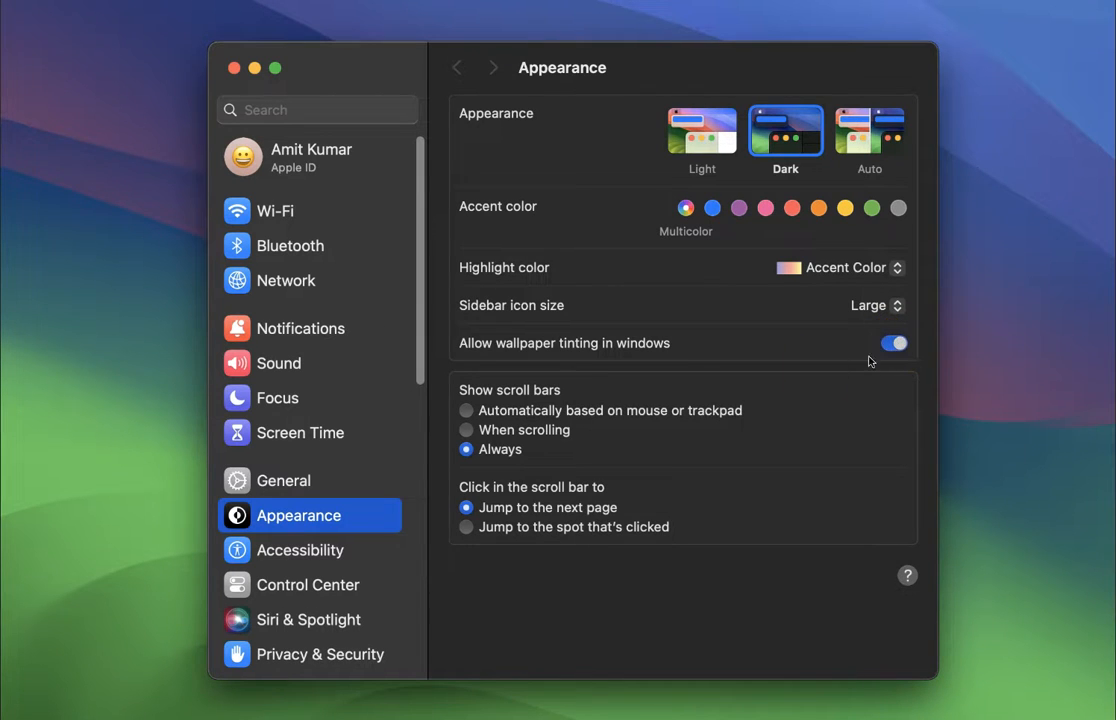
mouse_move(664, 336)
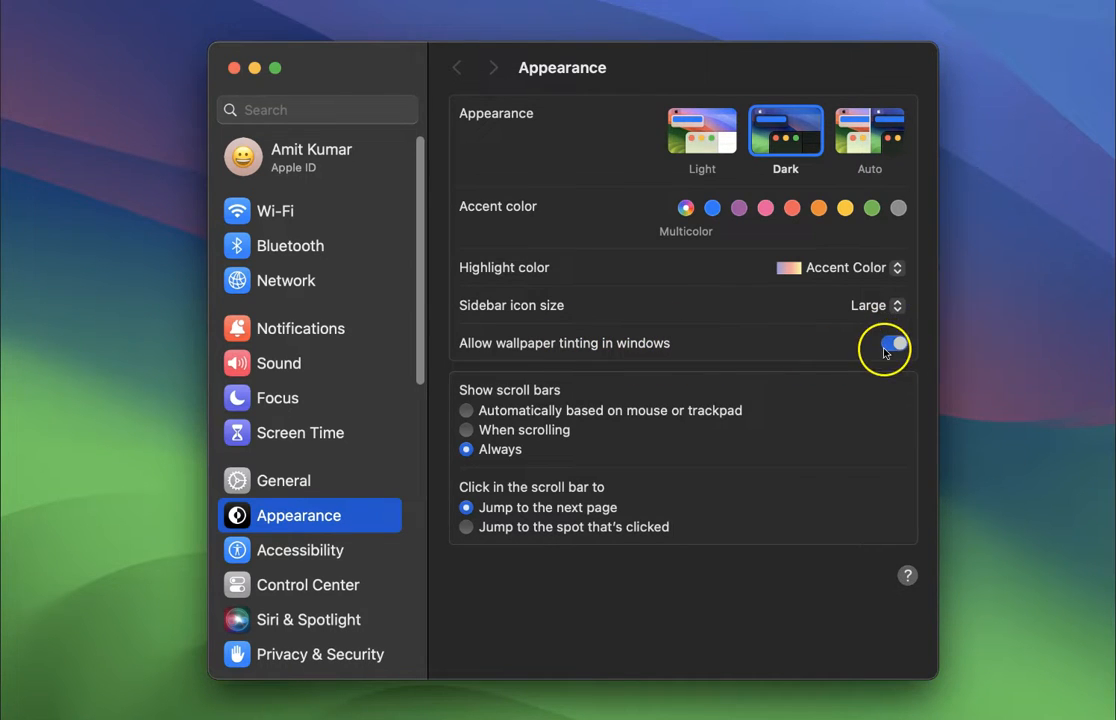
Flip the wallpaper tinting toggle several times, leaving it switched off
left_click(884, 348)
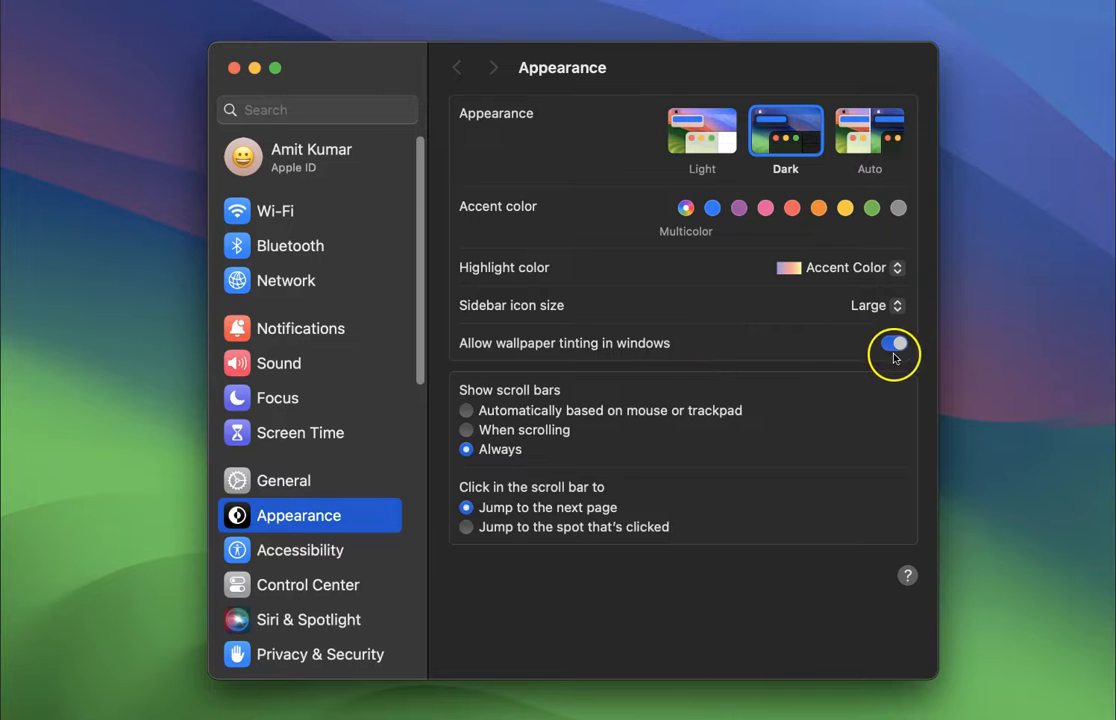
left_click(892, 344)
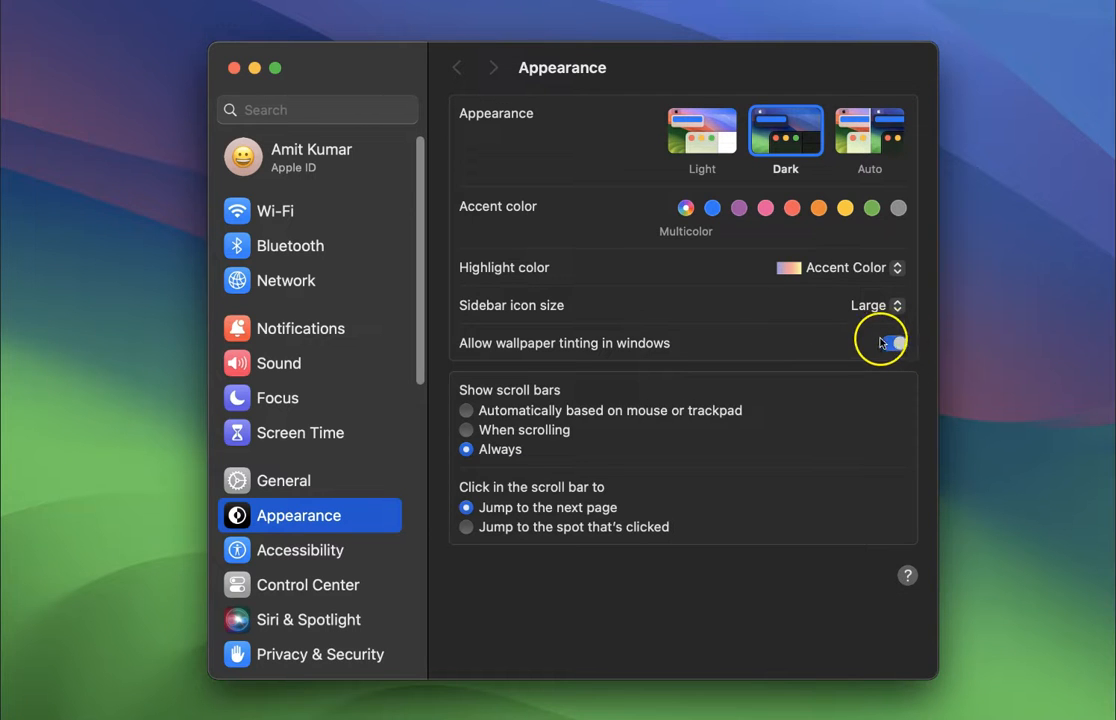
left_click(888, 342)
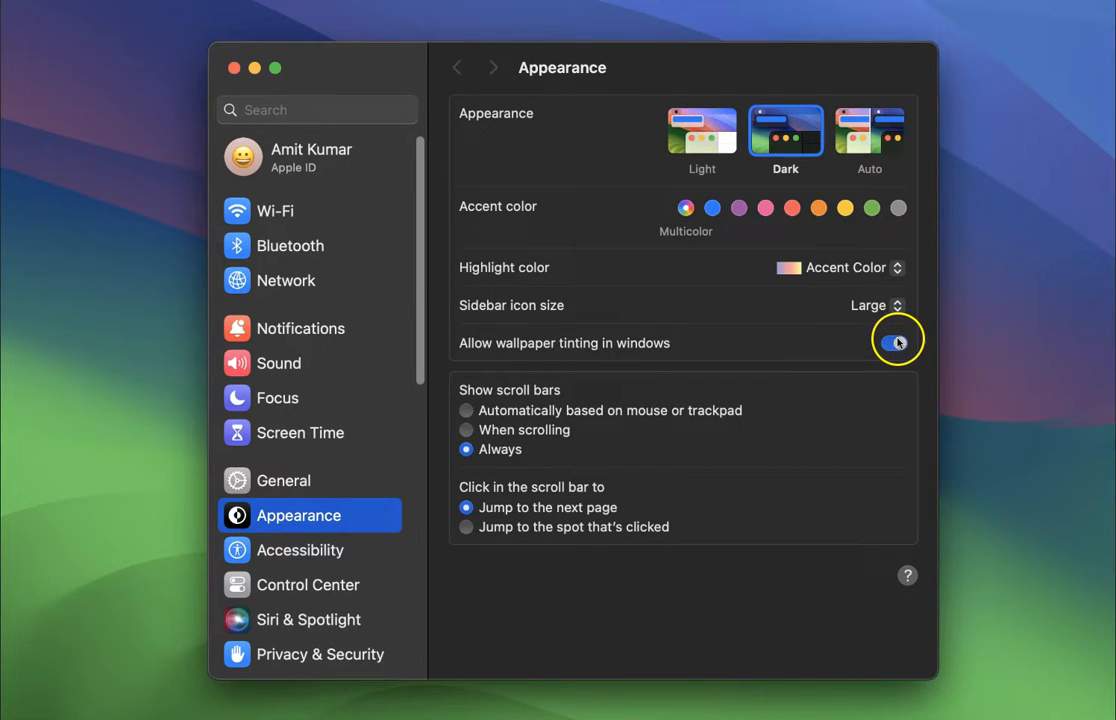
left_click(896, 342)
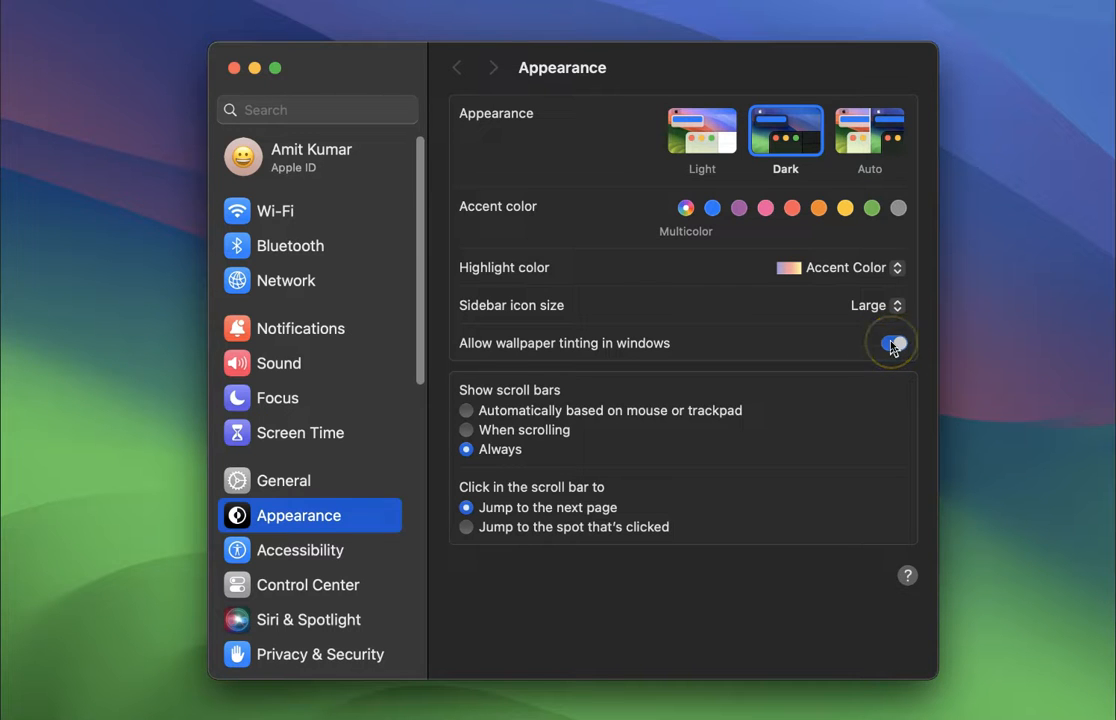
left_click(890, 344)
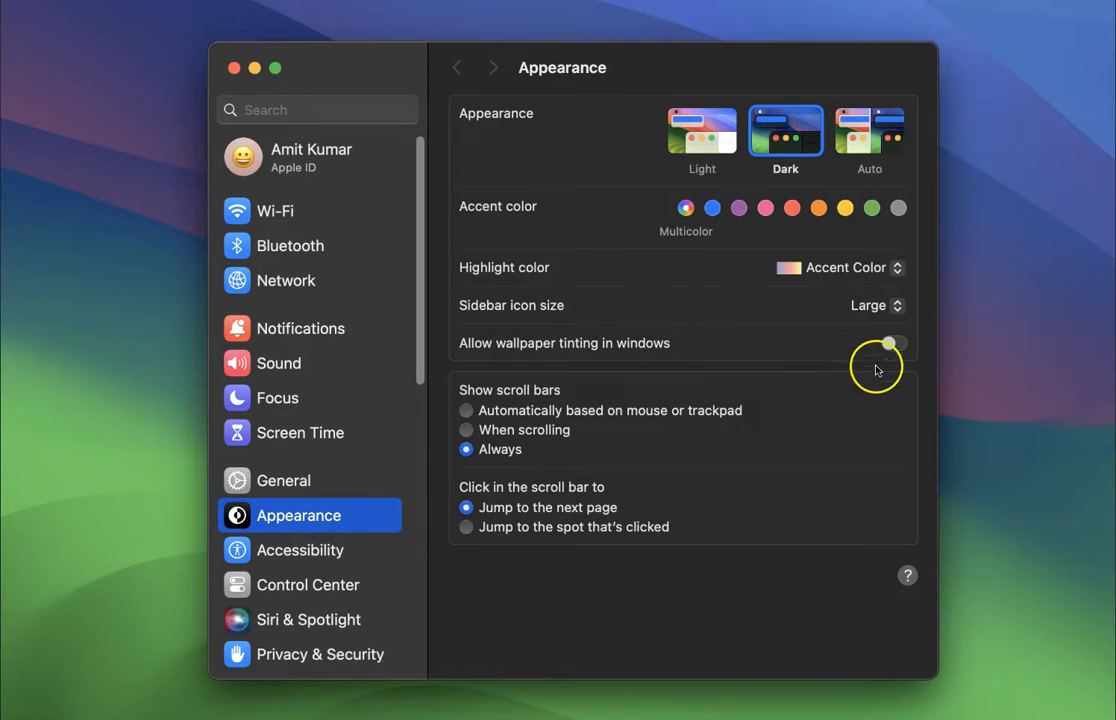
Switch 'Allow wallpaper tinting in windows' back on
left_click(888, 344)
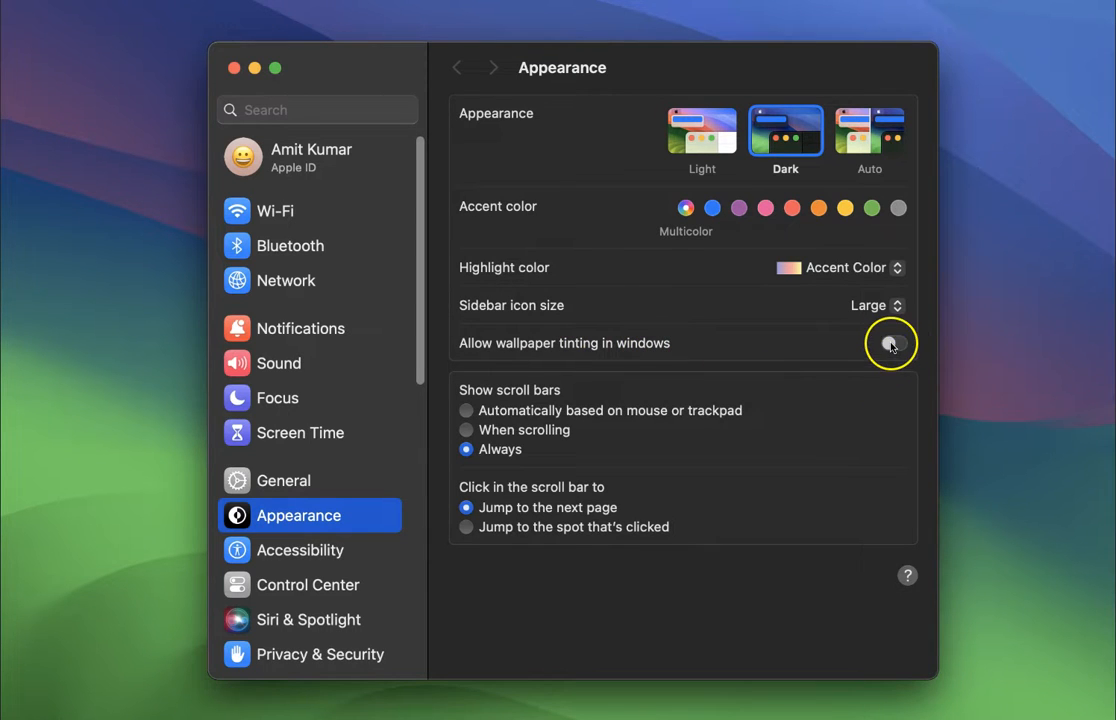
left_click(892, 344)
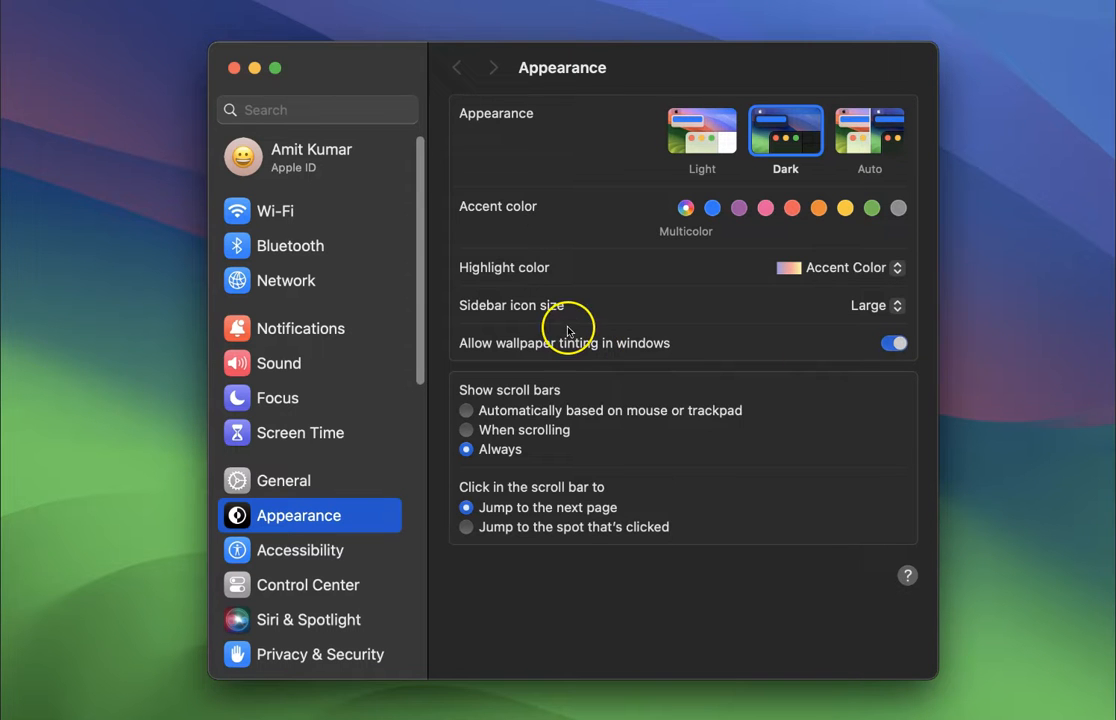
mouse_move(490, 256)
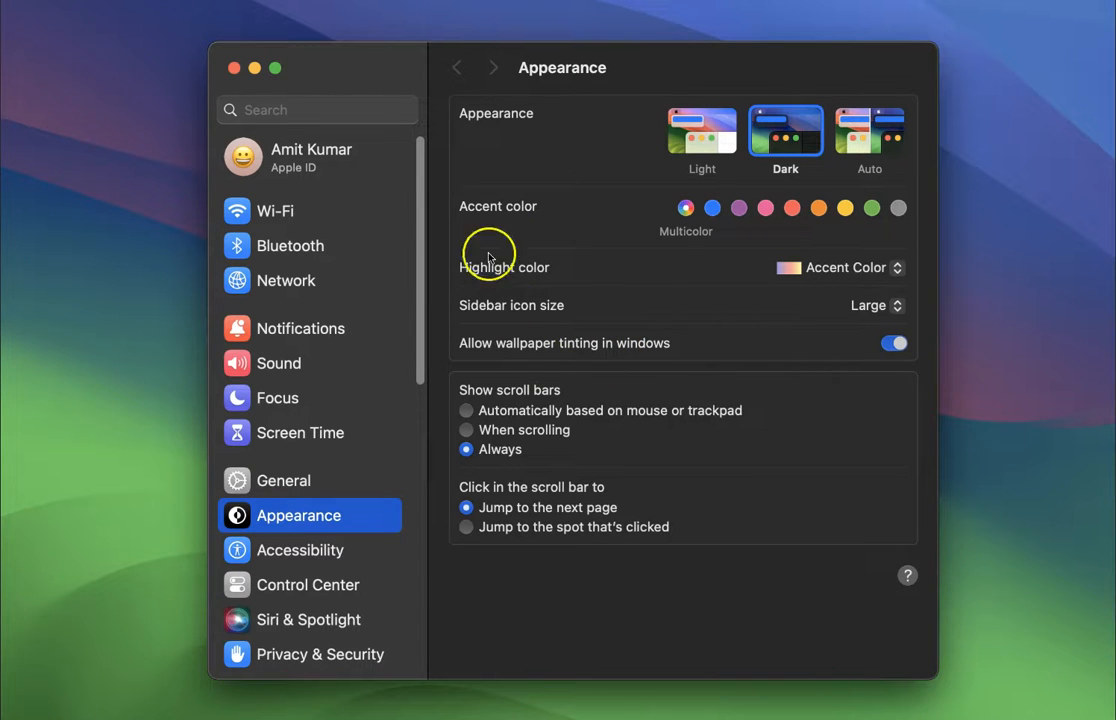
mouse_move(608, 280)
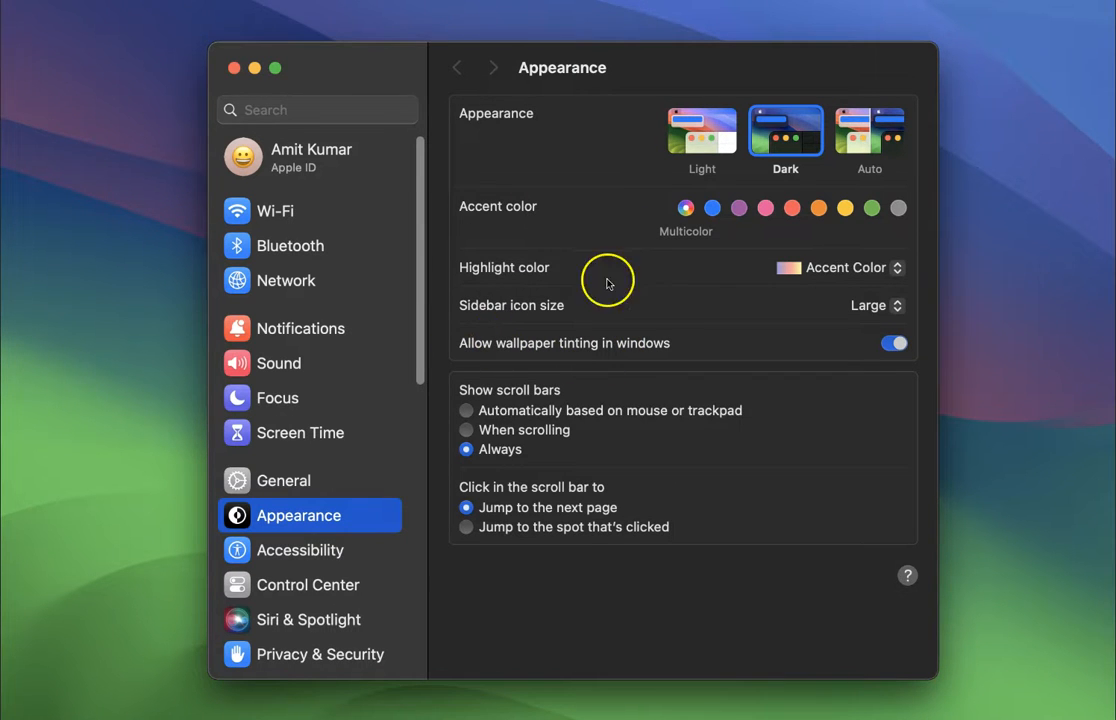